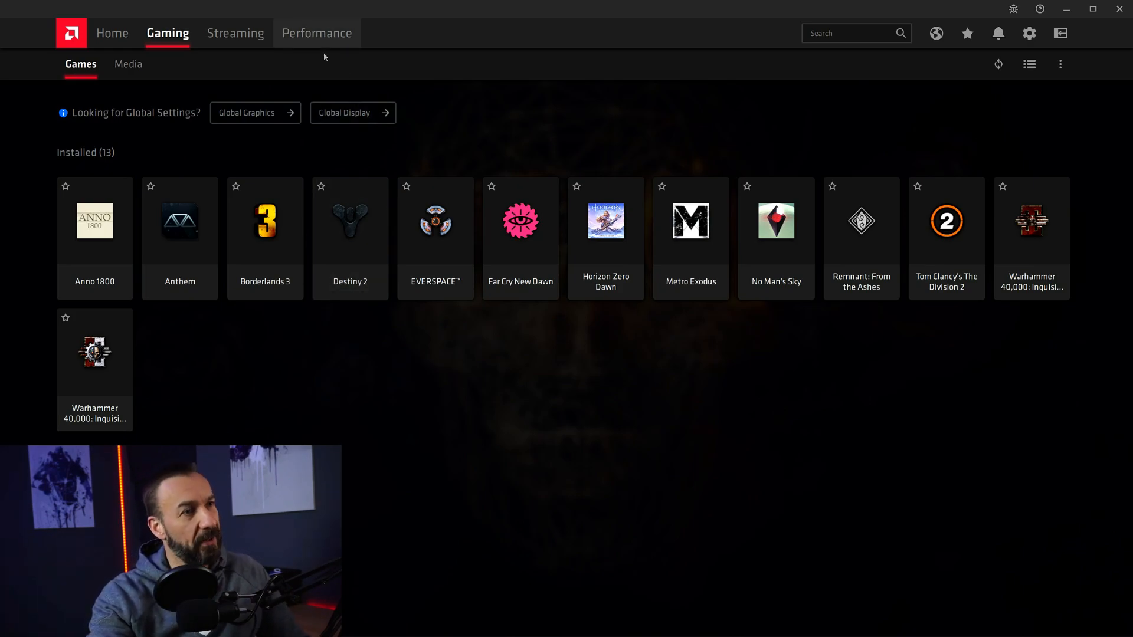
# Open Performance > Tuning and set the RX 5700 XT's Tuning Control to Automatic.
pyautogui.click(316, 32)
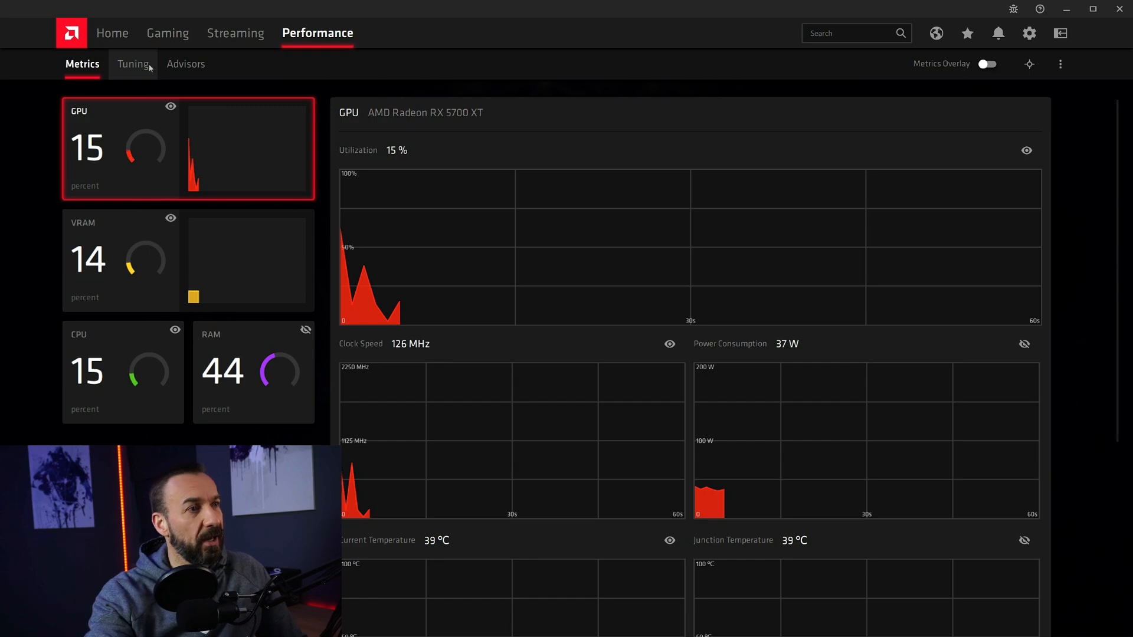
pyautogui.click(132, 64)
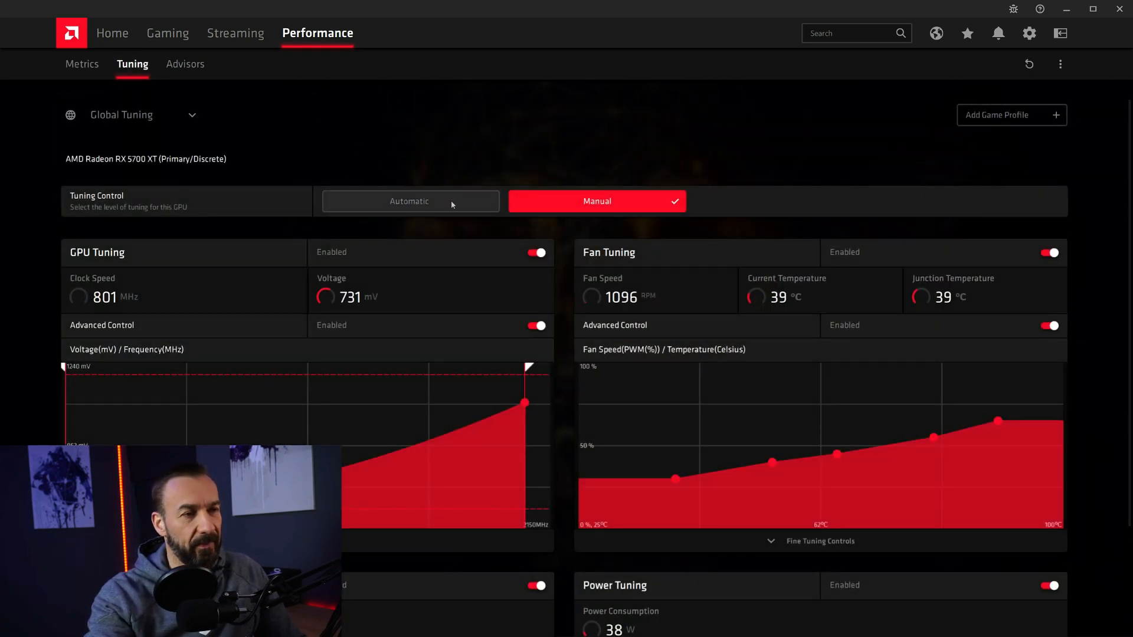
pyautogui.scroll(-3)
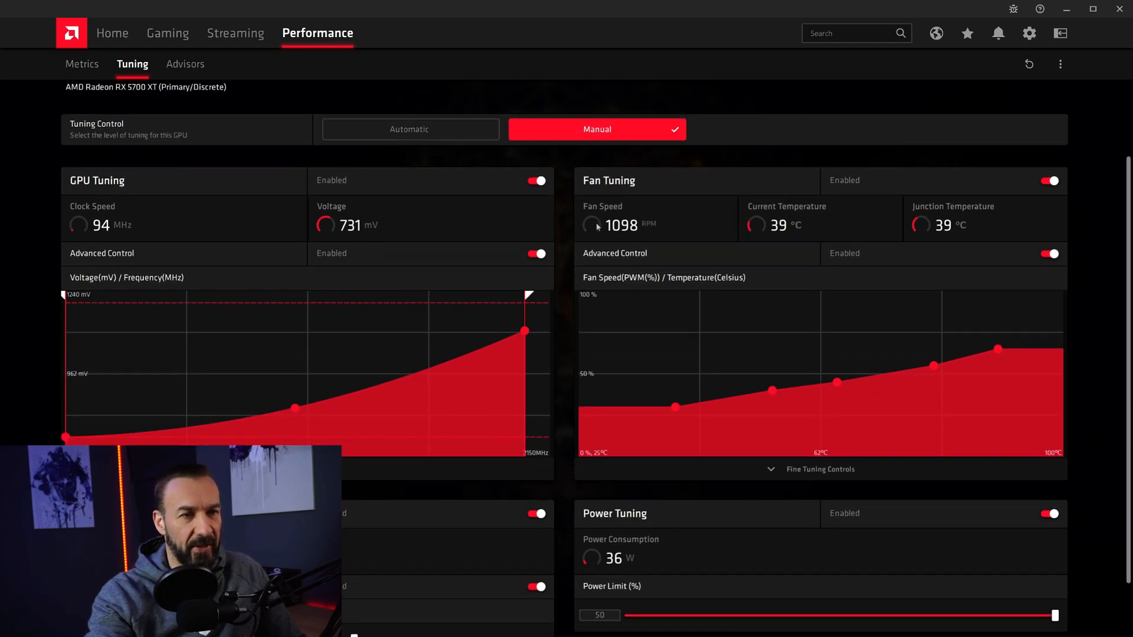
pyautogui.click(409, 201)
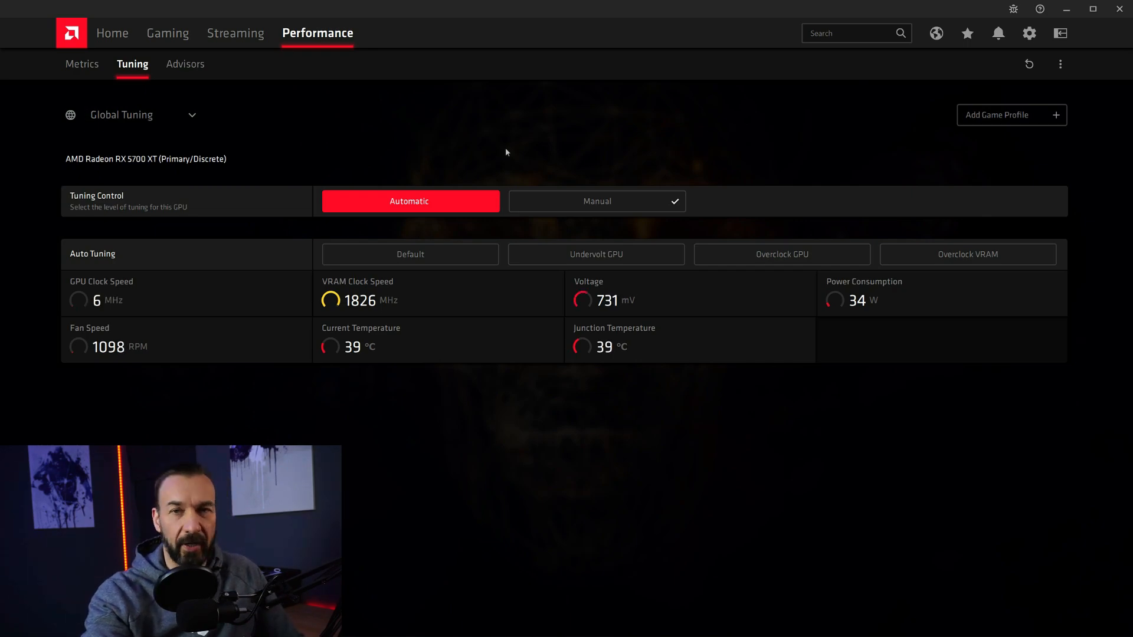
# Set Tuning Control to Manual and toggle off GPU, fan, VRAM and power tuning.
pyautogui.click(596, 201)
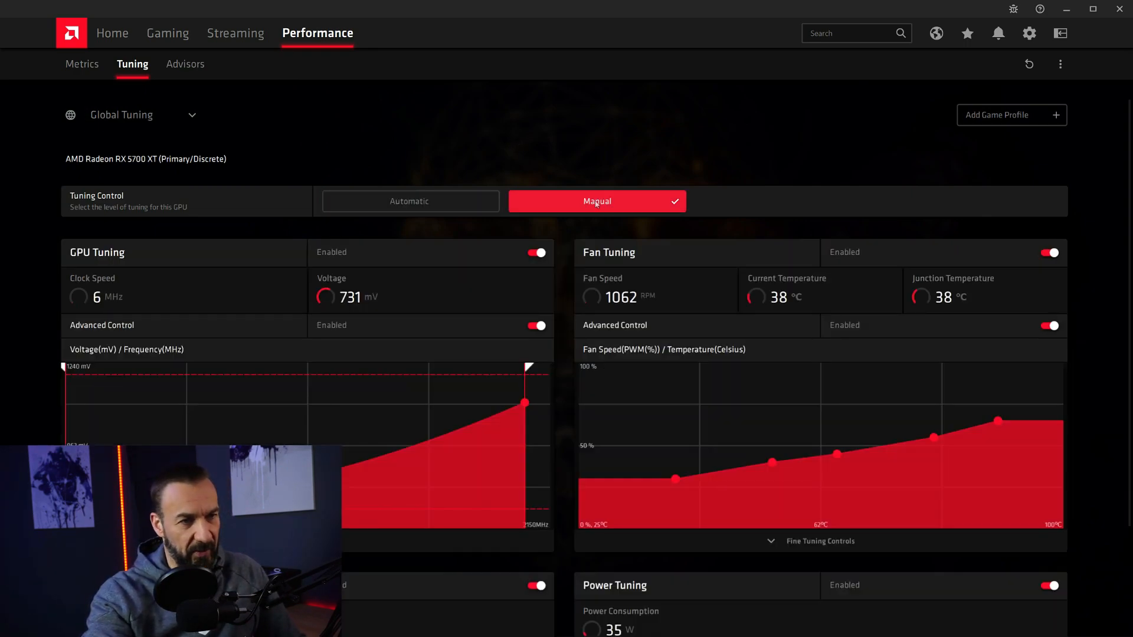
pyautogui.click(537, 252)
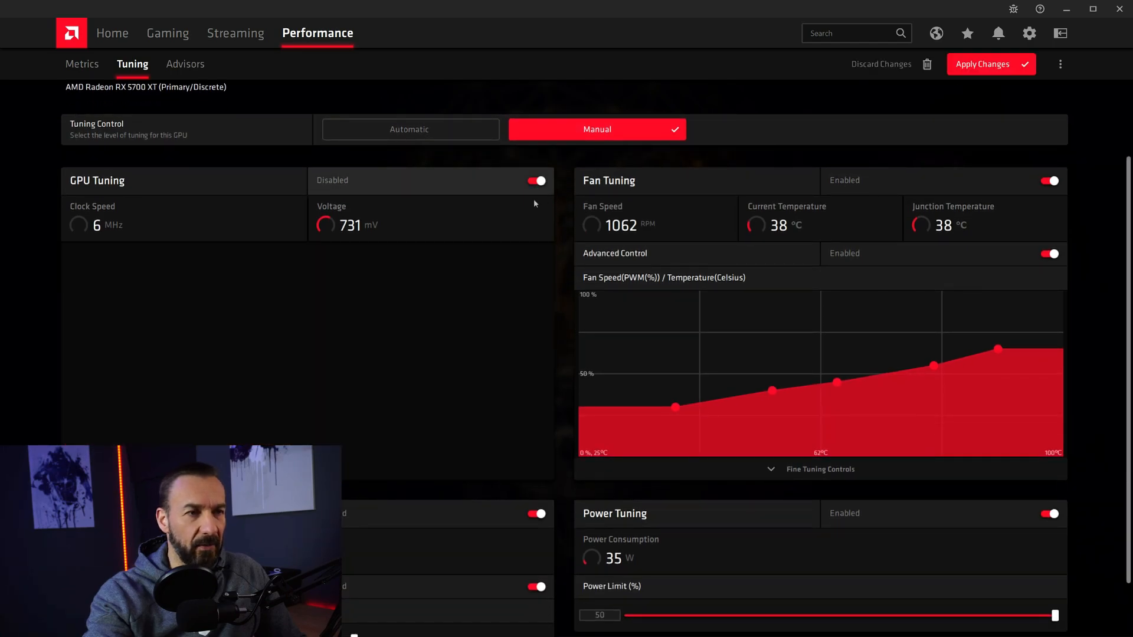
pyautogui.click(536, 180)
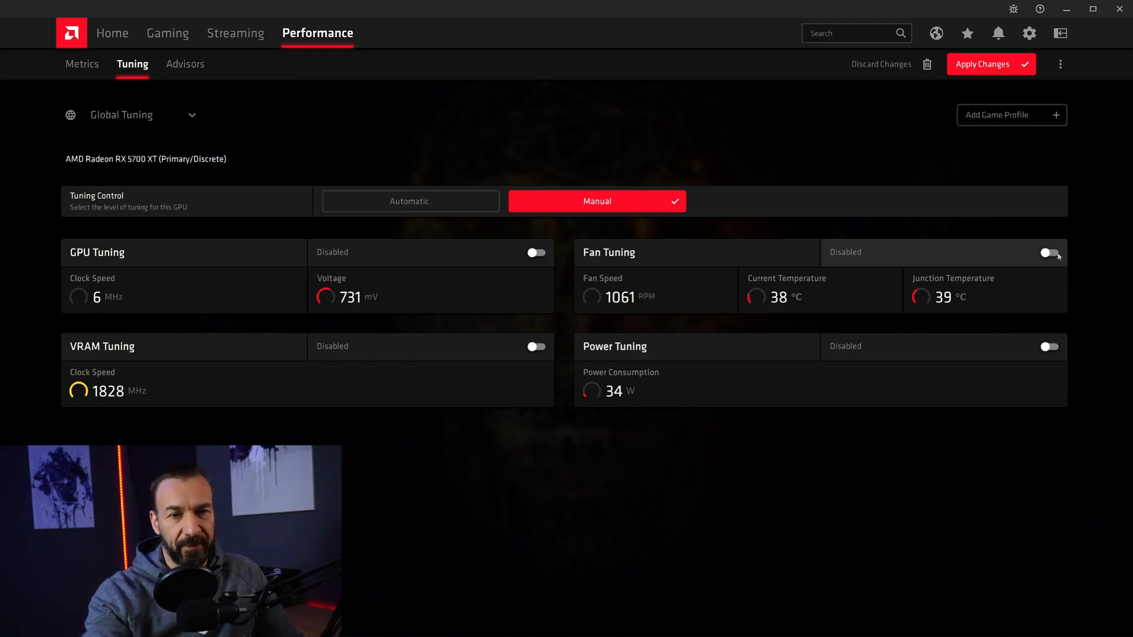
# Toggle Fan Tuning back on to reveal the fan speed curve.
pyautogui.click(1049, 252)
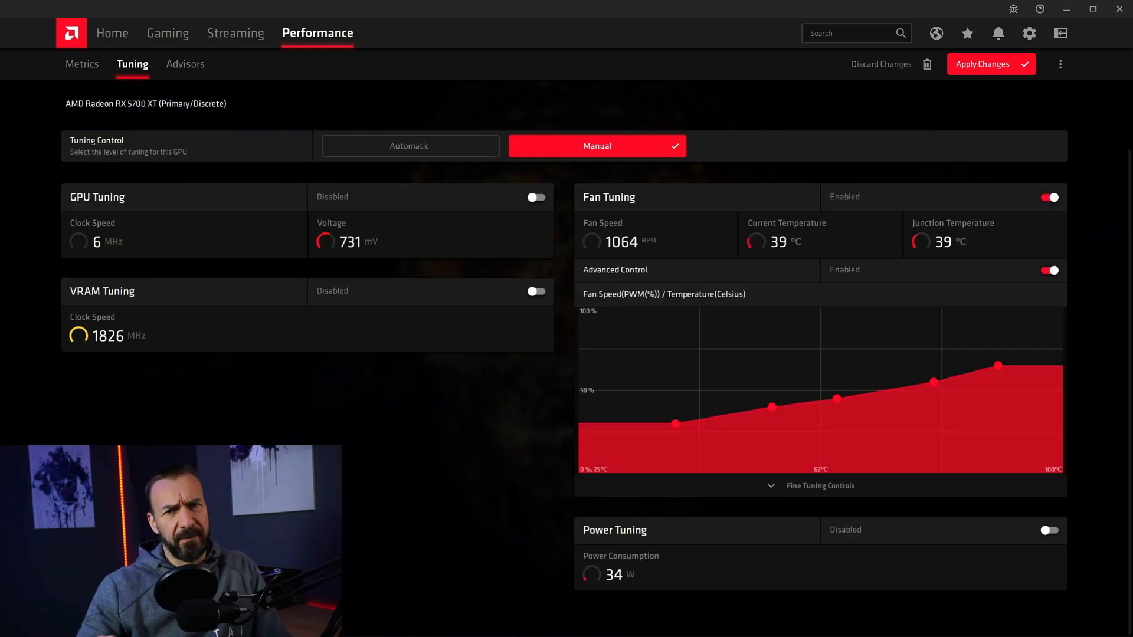
pyautogui.moveTo(895, 391)
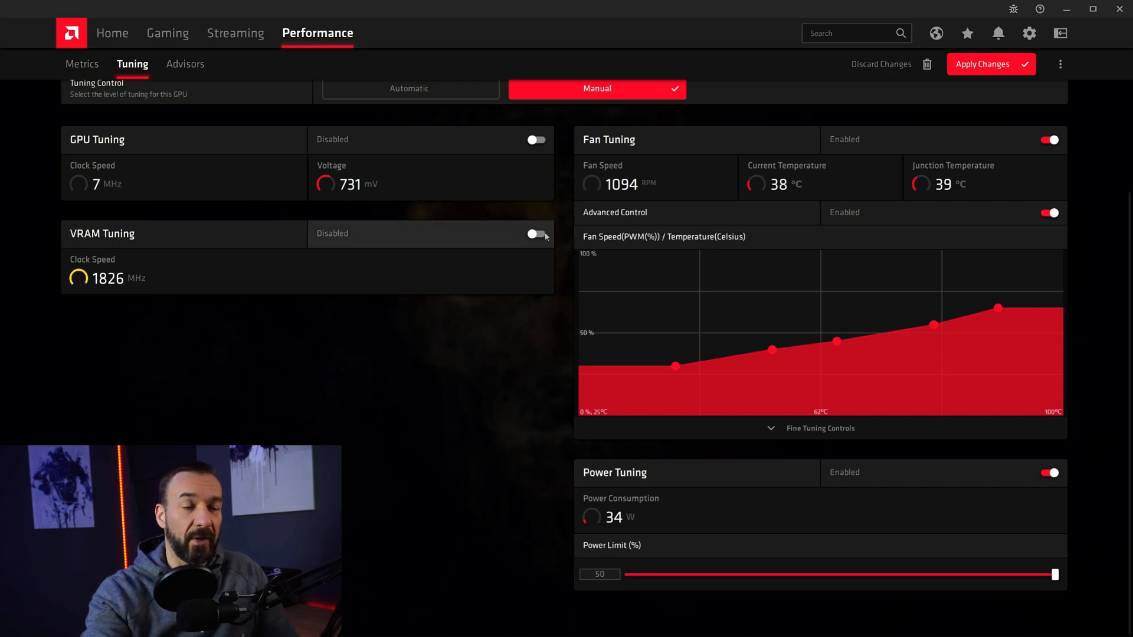
# Turn VRAM Tuning on and enable Advanced Control for the memory frequency.
pyautogui.click(536, 234)
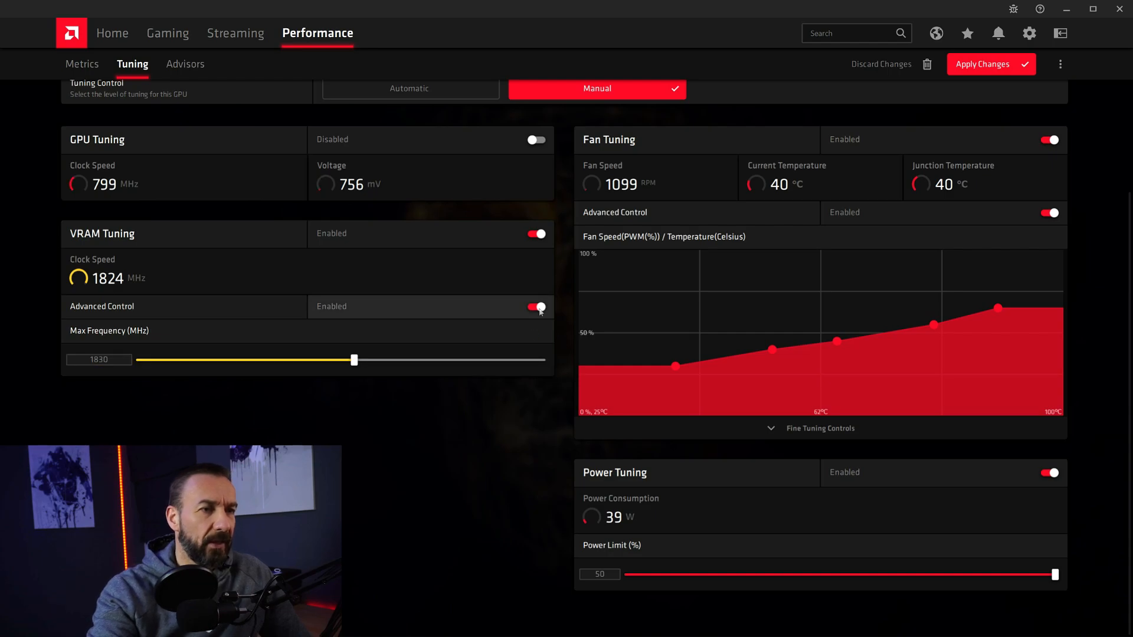
pyautogui.click(536, 306)
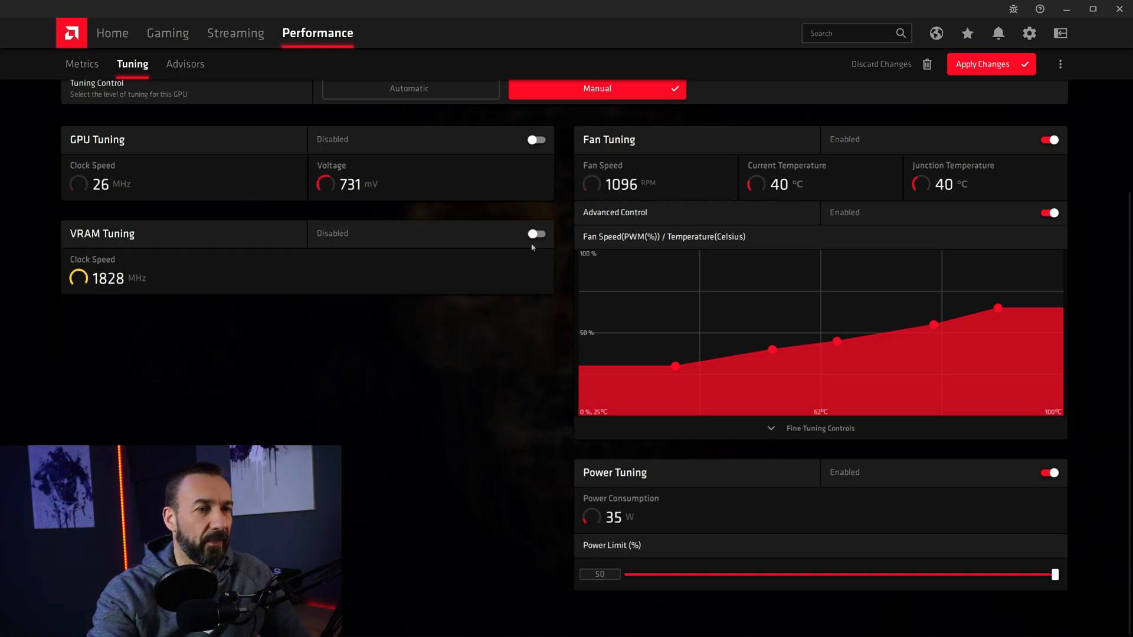
pyautogui.click(537, 234)
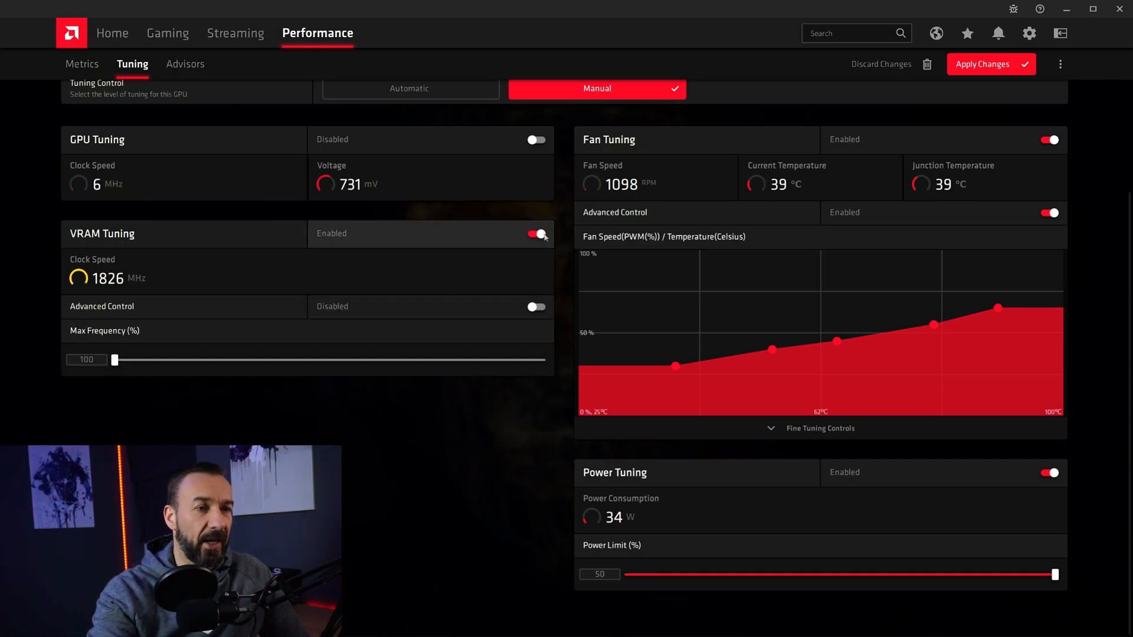
pyautogui.click(536, 306)
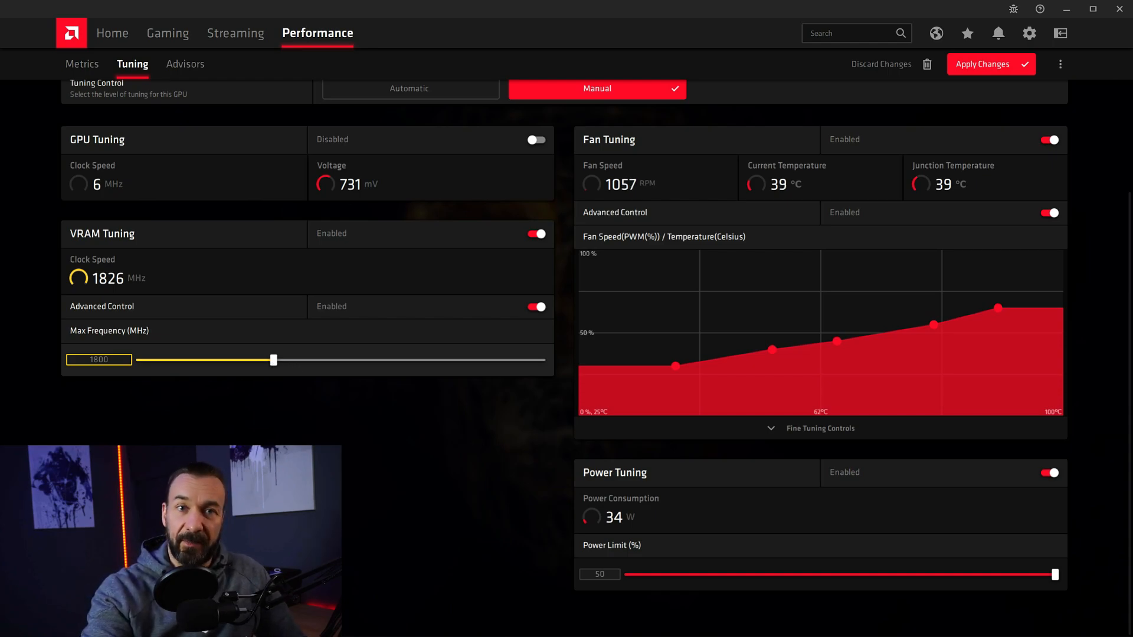
pyautogui.moveTo(286, 364)
pyautogui.write('1830')
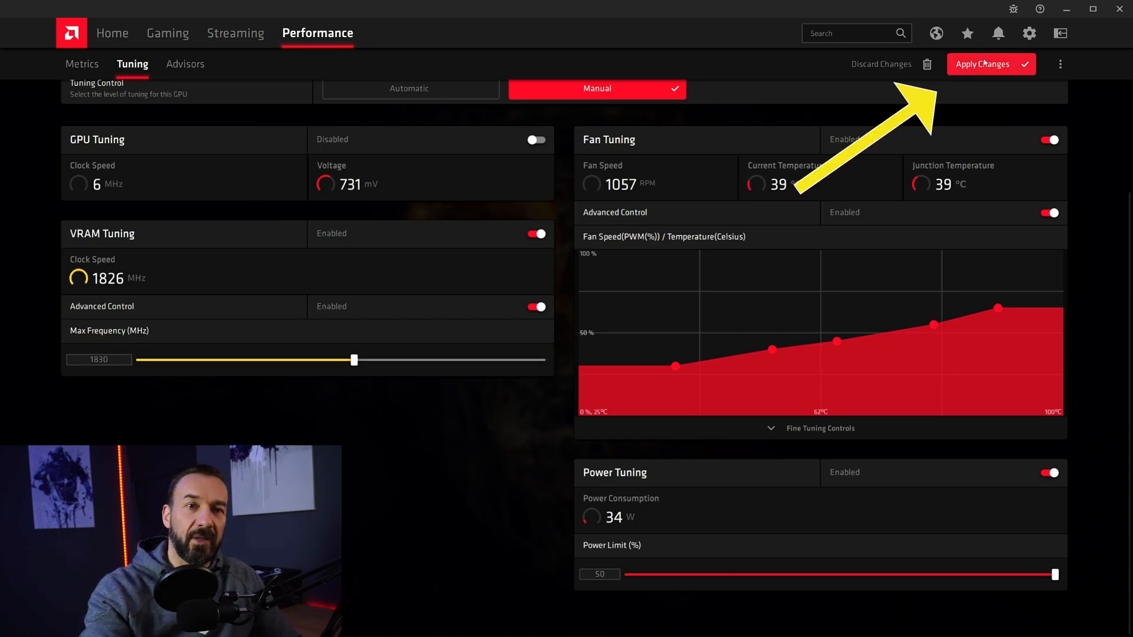
# Apply the fan, power and VRAM tuning changes, then return to the top of Tuning.
pyautogui.click(991, 64)
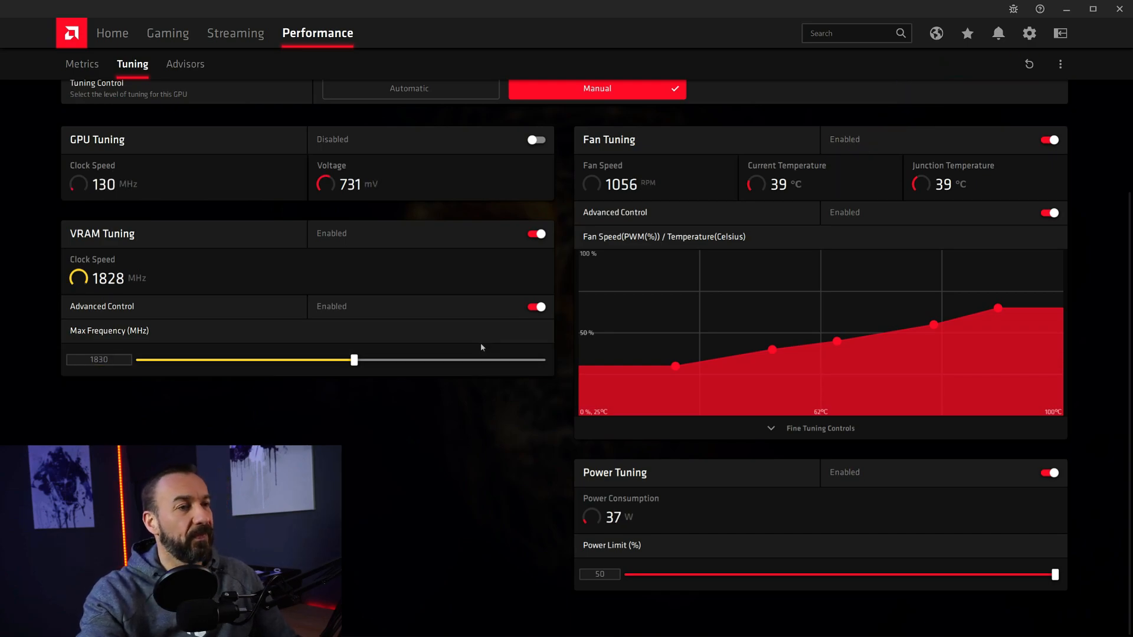
pyautogui.scroll(3)
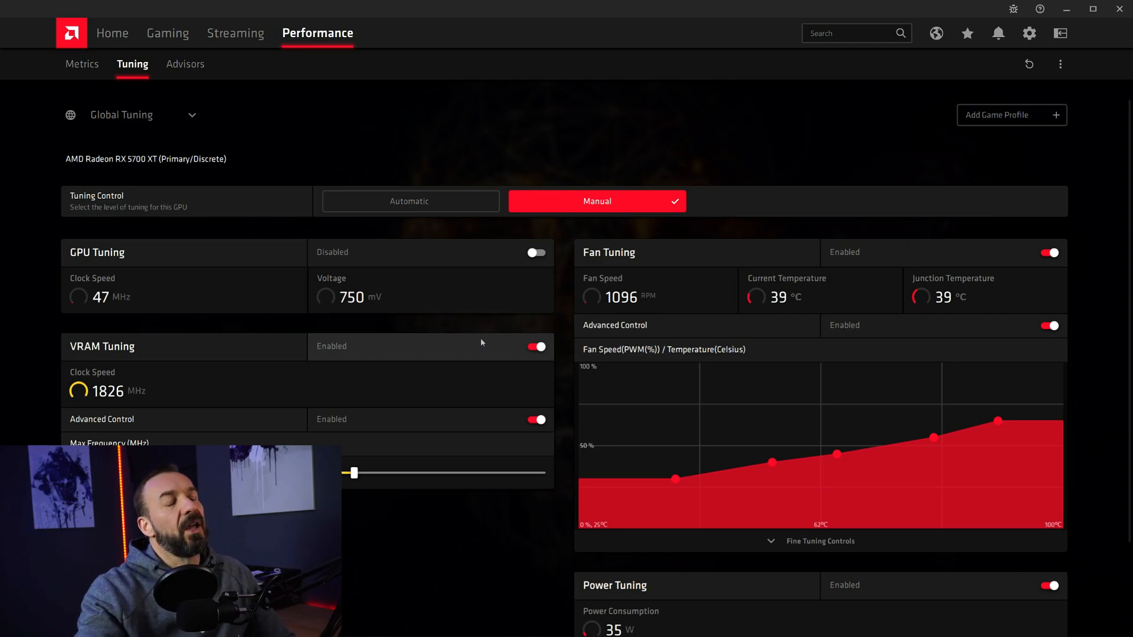
pyautogui.click(537, 252)
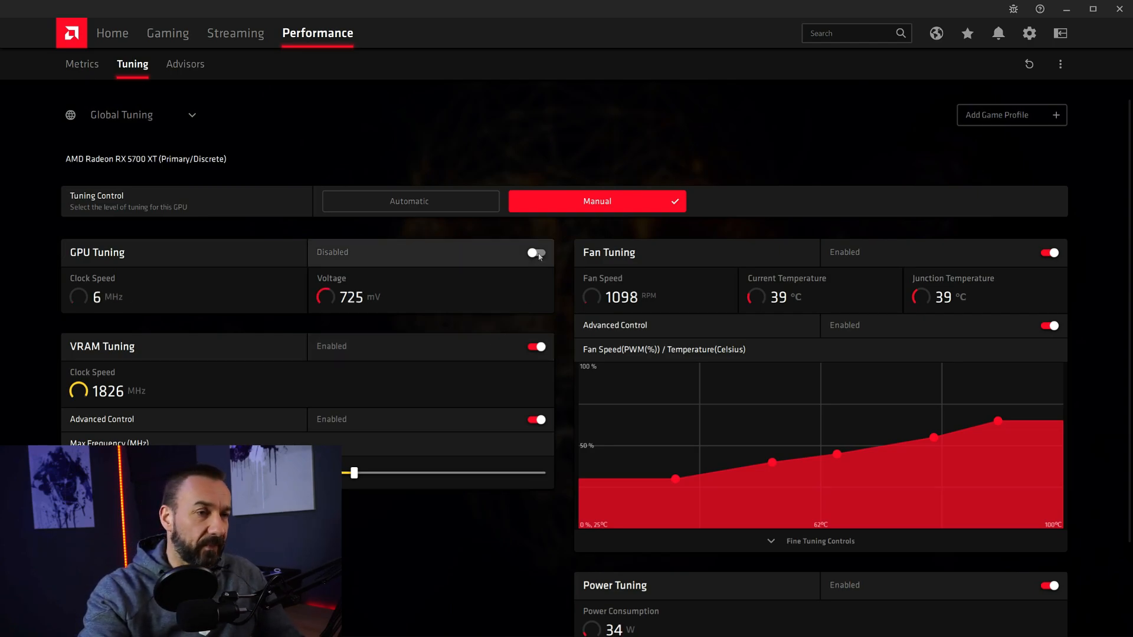
# Enable GPU tuning with advanced control to edit P2/P3 at 1440/2081 MHz, 791/1110 mV.
pyautogui.click(537, 252)
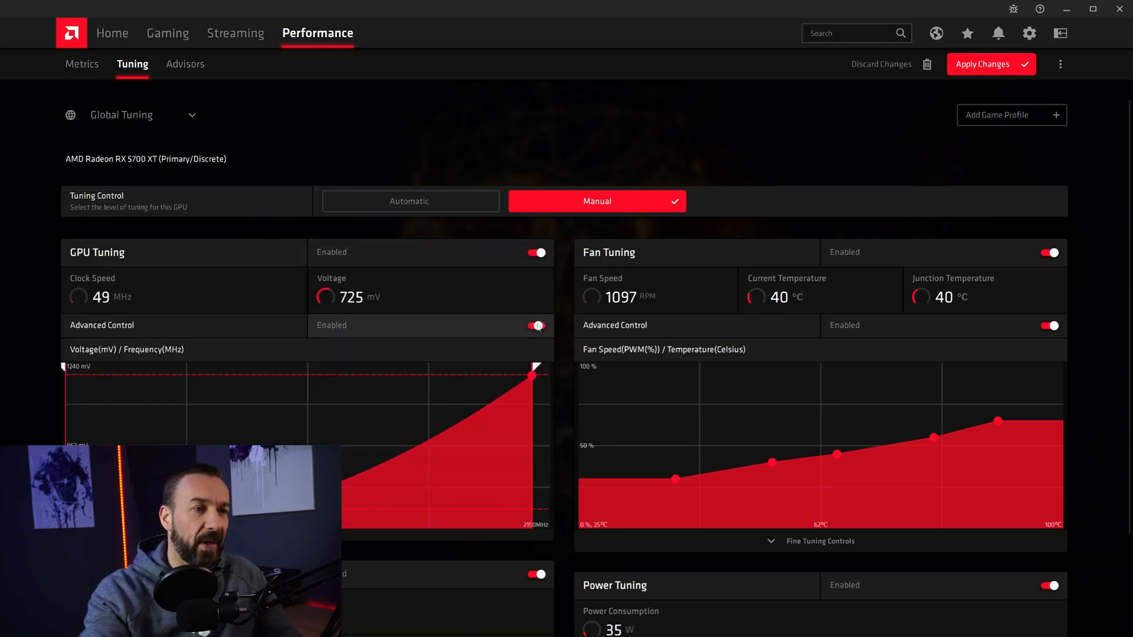
pyautogui.scroll(-3)
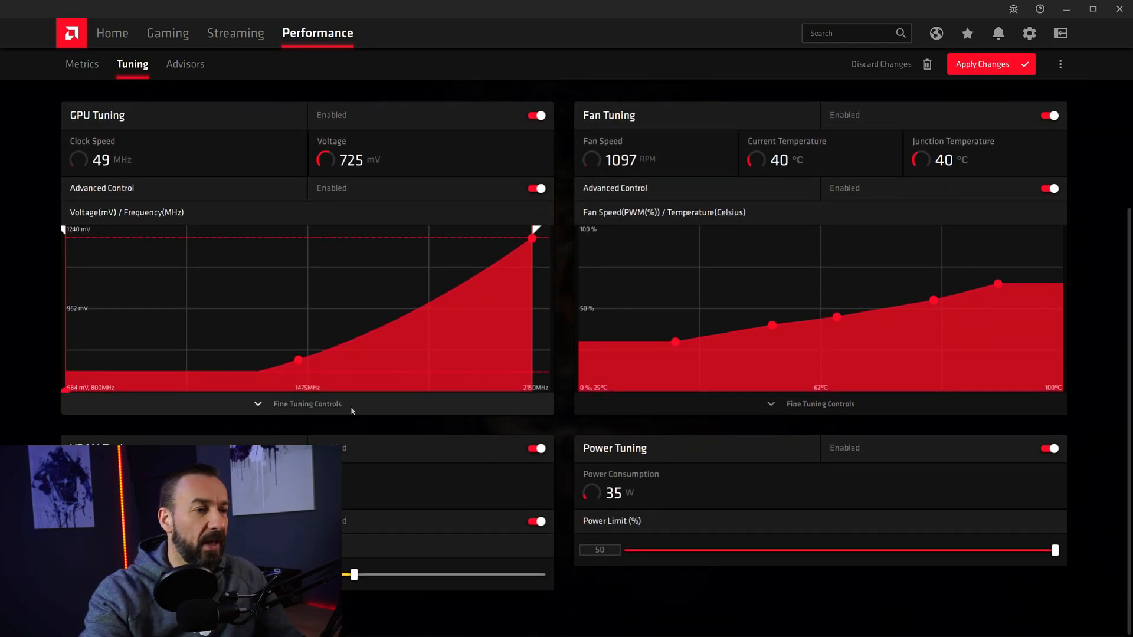
pyautogui.click(306, 404)
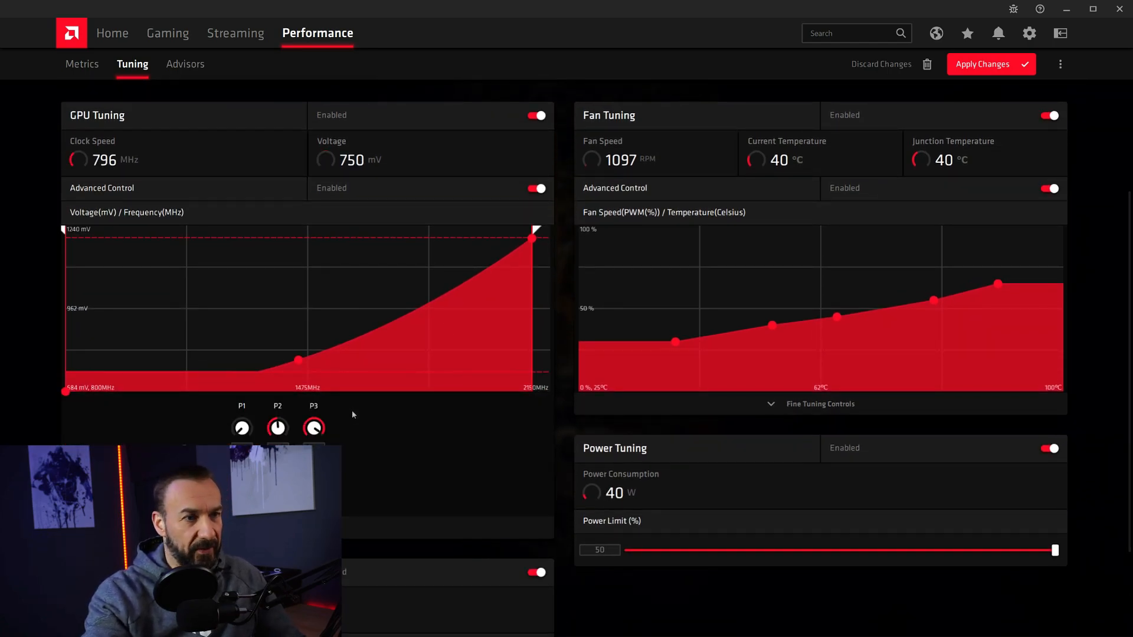
pyautogui.scroll(-3)
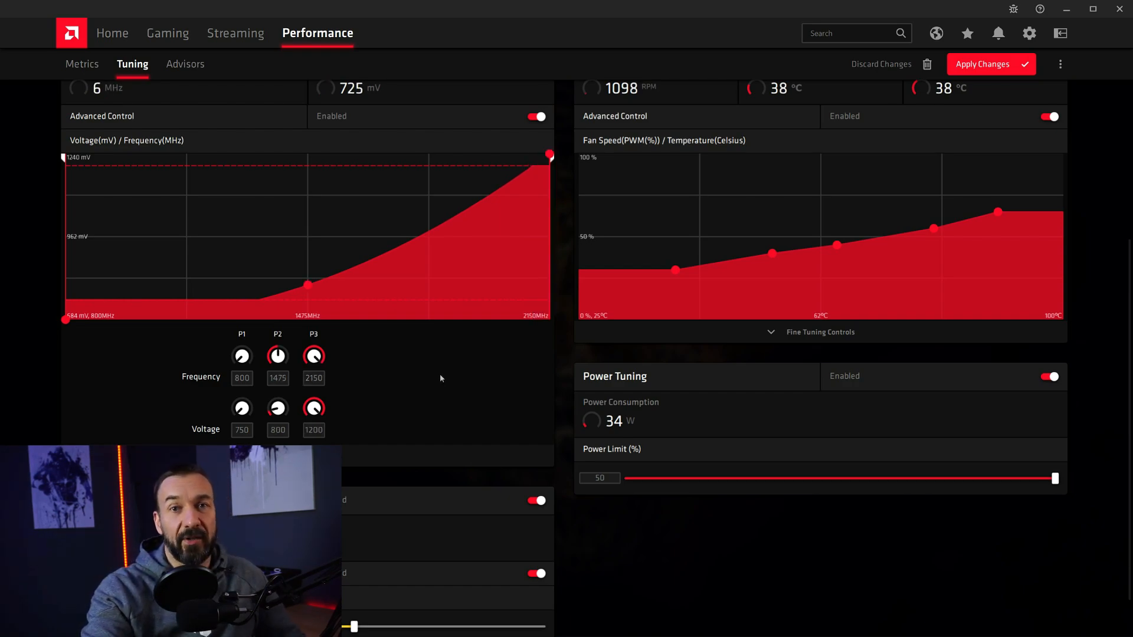
pyautogui.moveTo(436, 377)
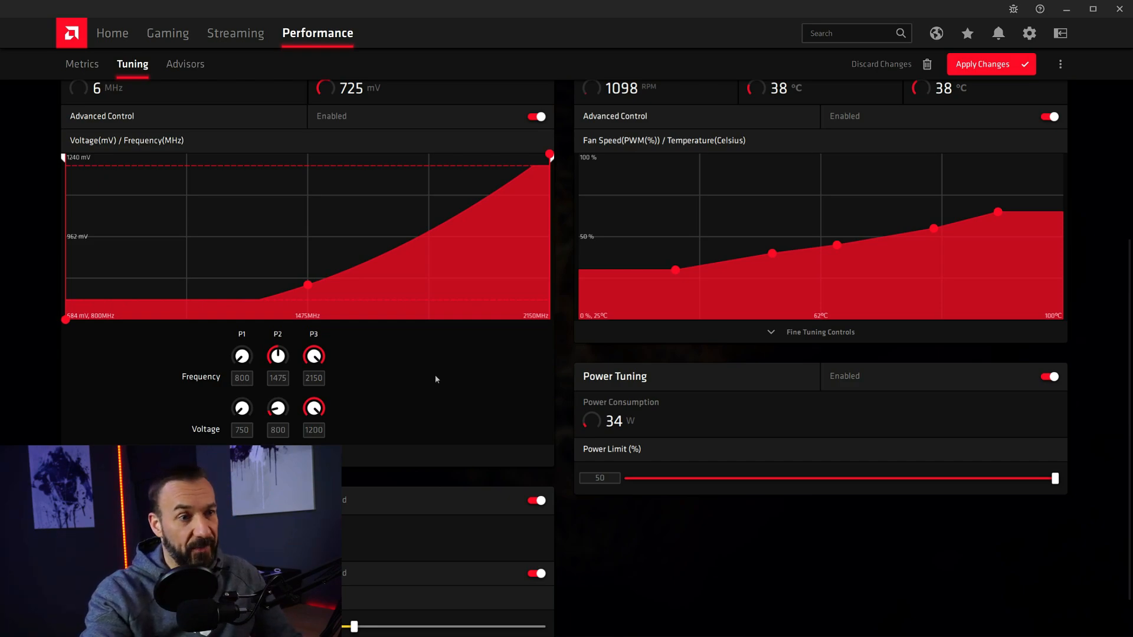
pyautogui.moveTo(422, 391)
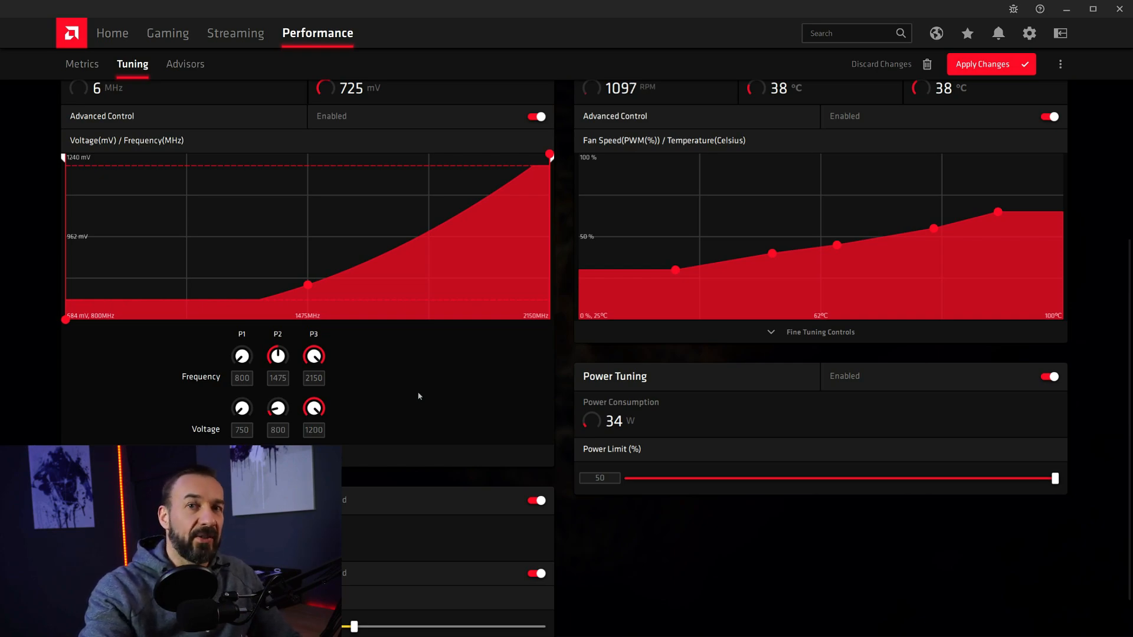
pyautogui.click(313, 378)
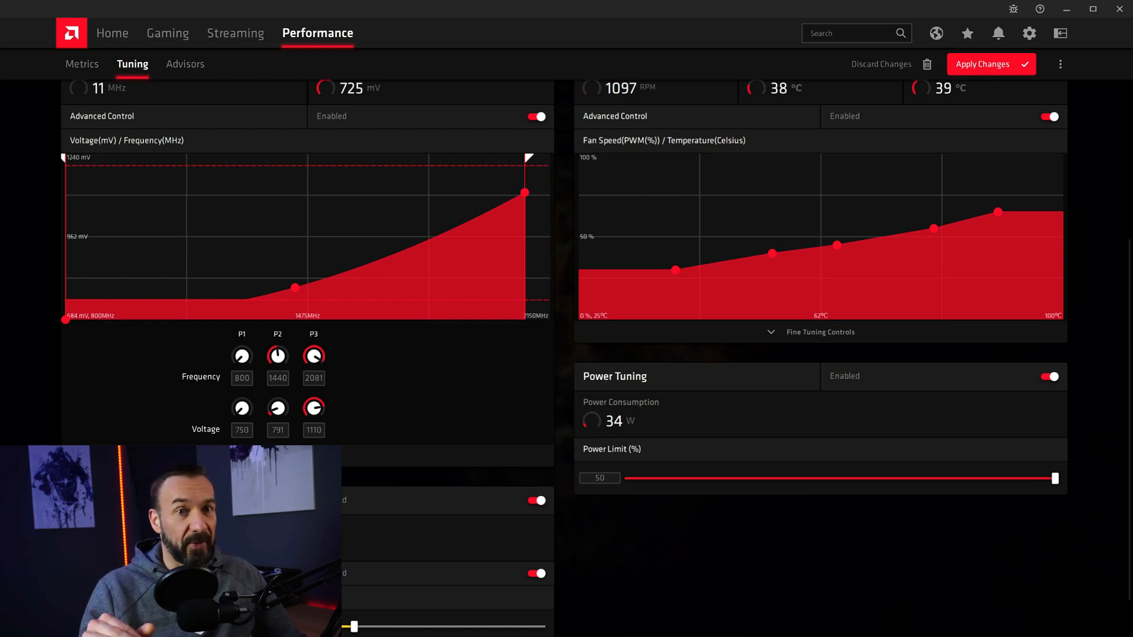
pyautogui.scroll(3)
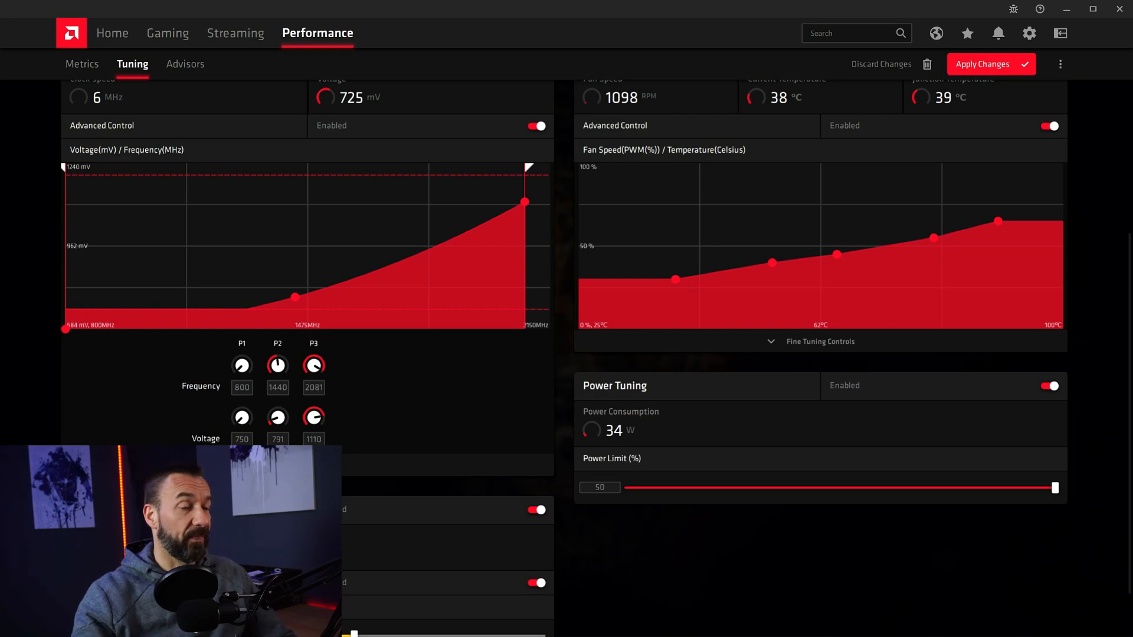
pyautogui.scroll(3)
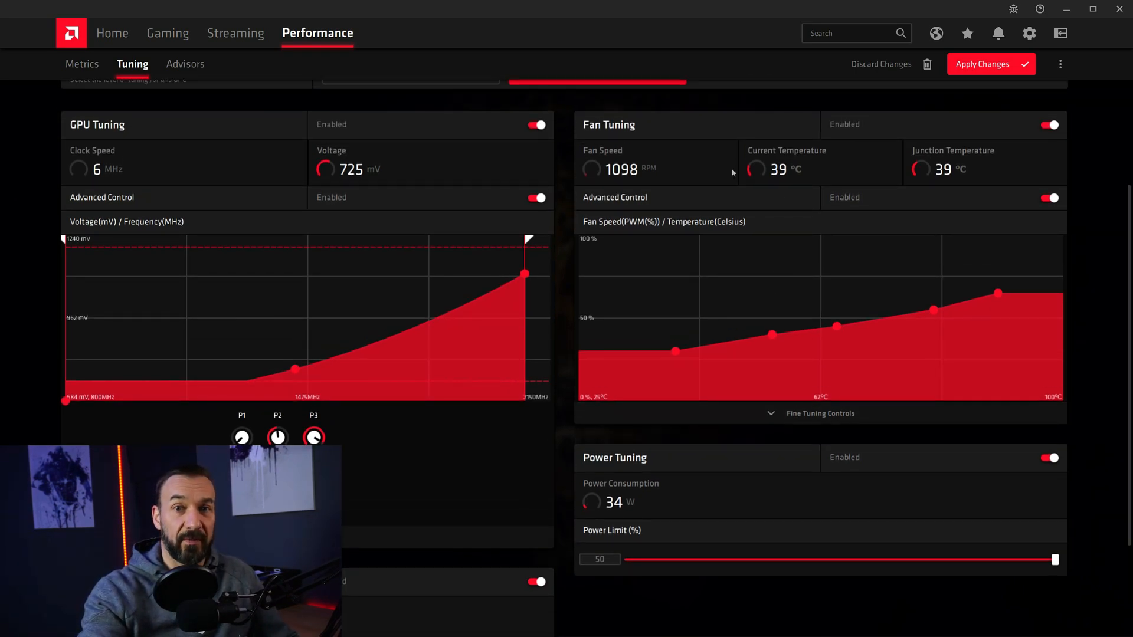
pyautogui.scroll(-3)
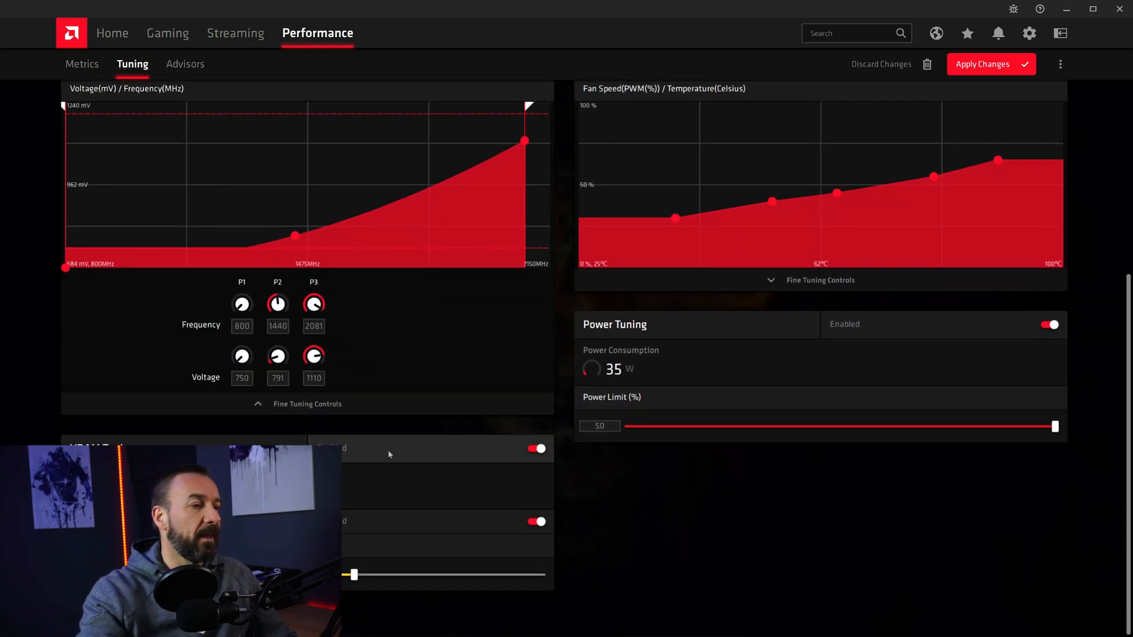
pyautogui.scroll(3)
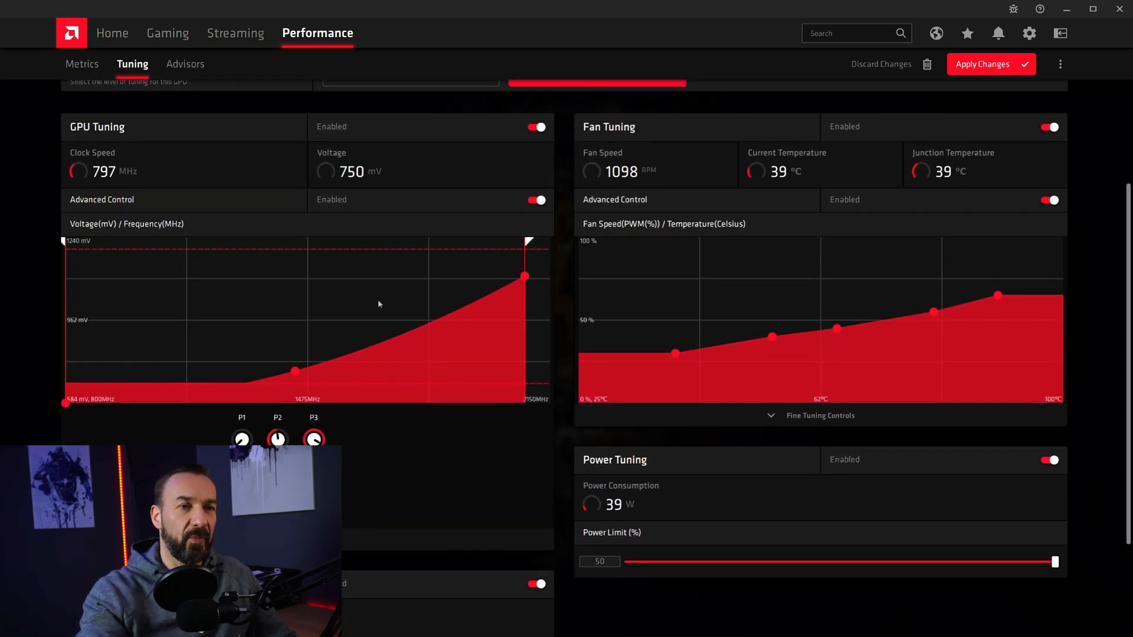
# Apply the manual GPU tuning changes to the RX 5700 XT and use the three-dot menu.
pyautogui.click(991, 64)
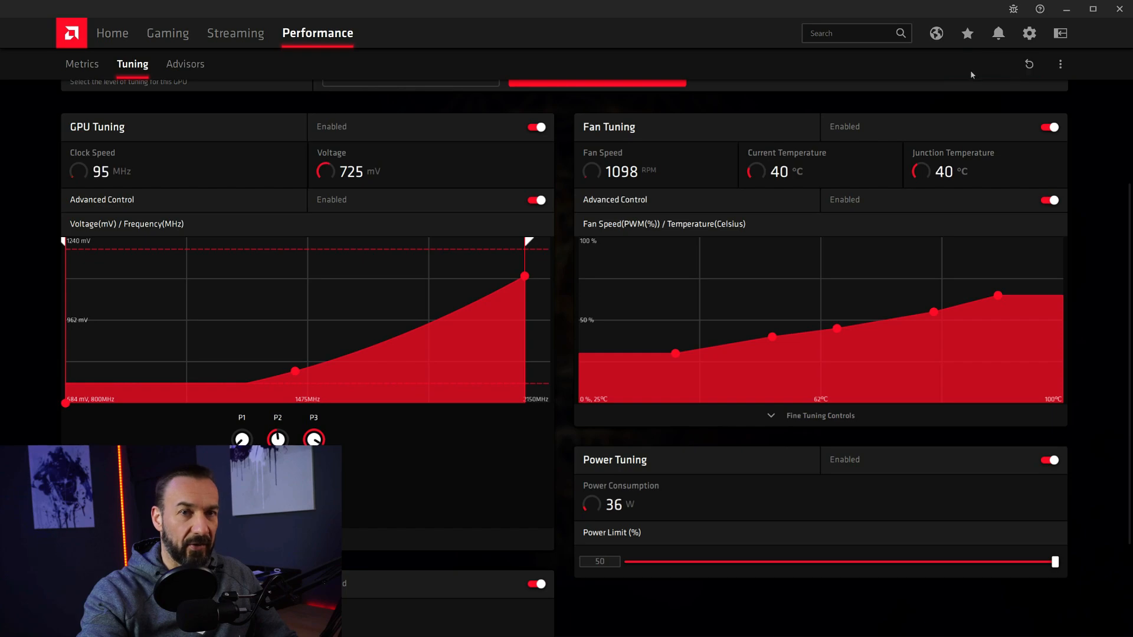
pyautogui.scroll(3)
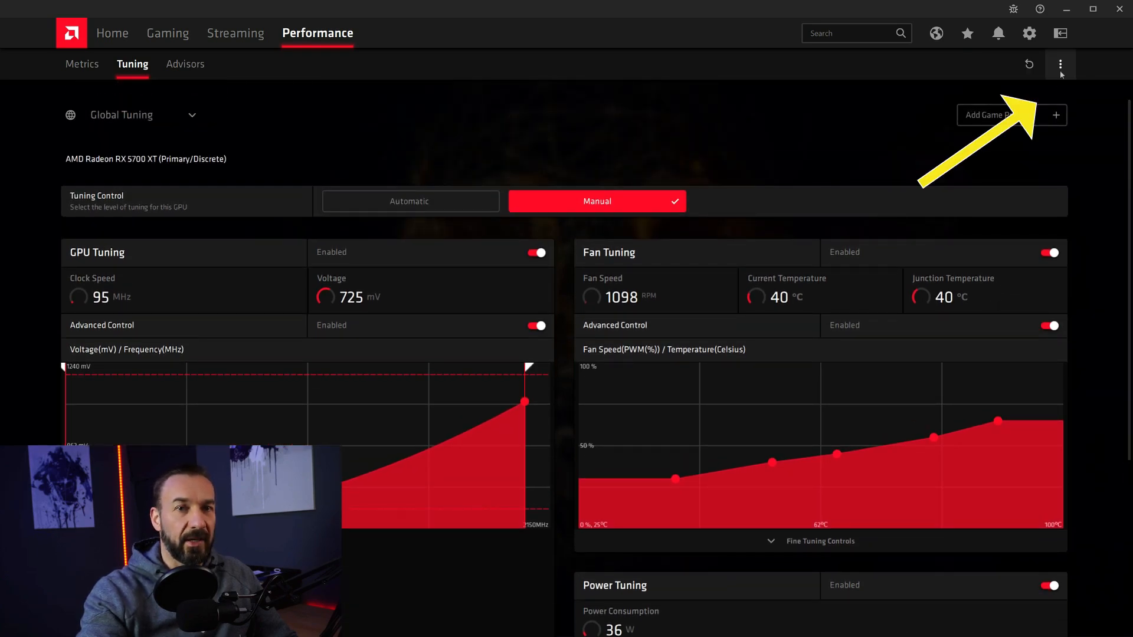
pyautogui.moveTo(1061, 64)
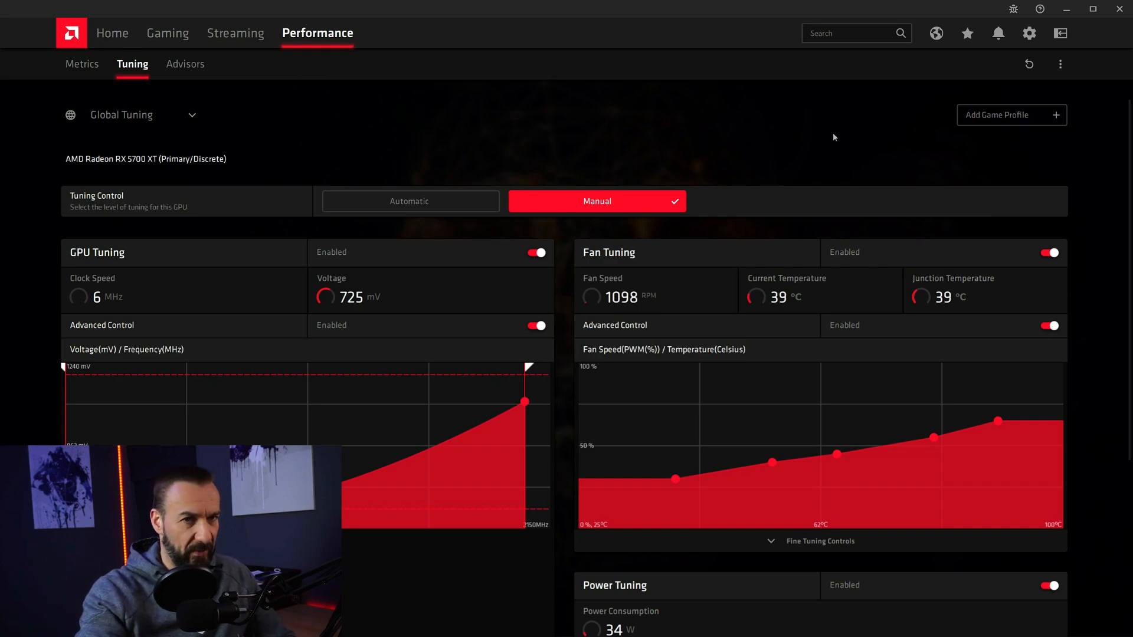
pyautogui.click(1060, 64)
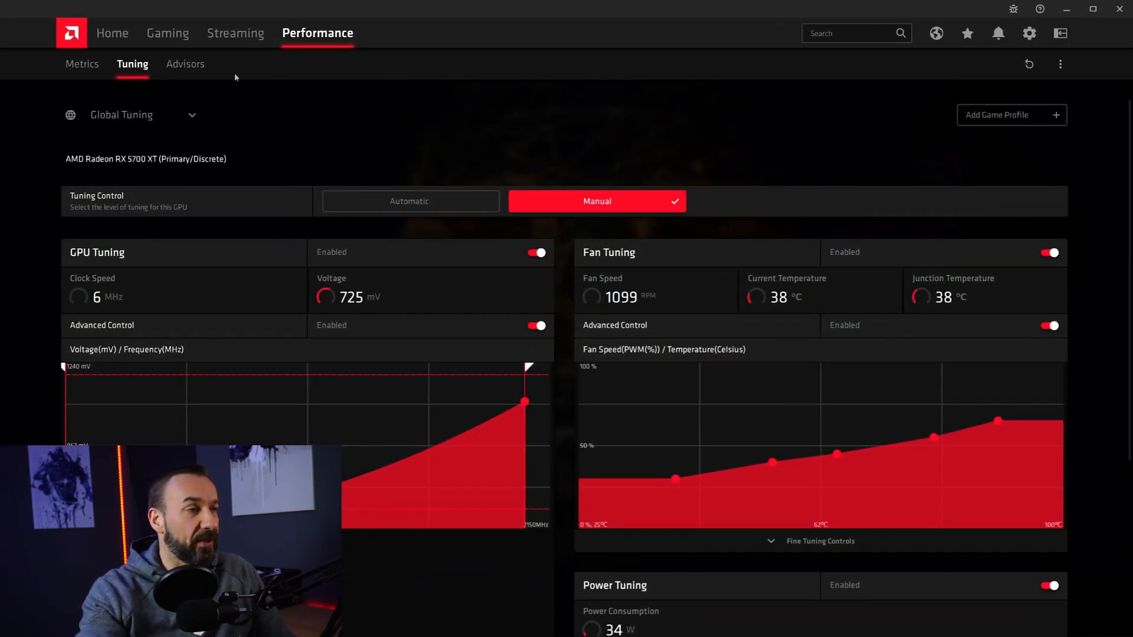
# On the Metrics page, switch the Metrics Overlay on and hide FAN Speed from it.
pyautogui.click(82, 64)
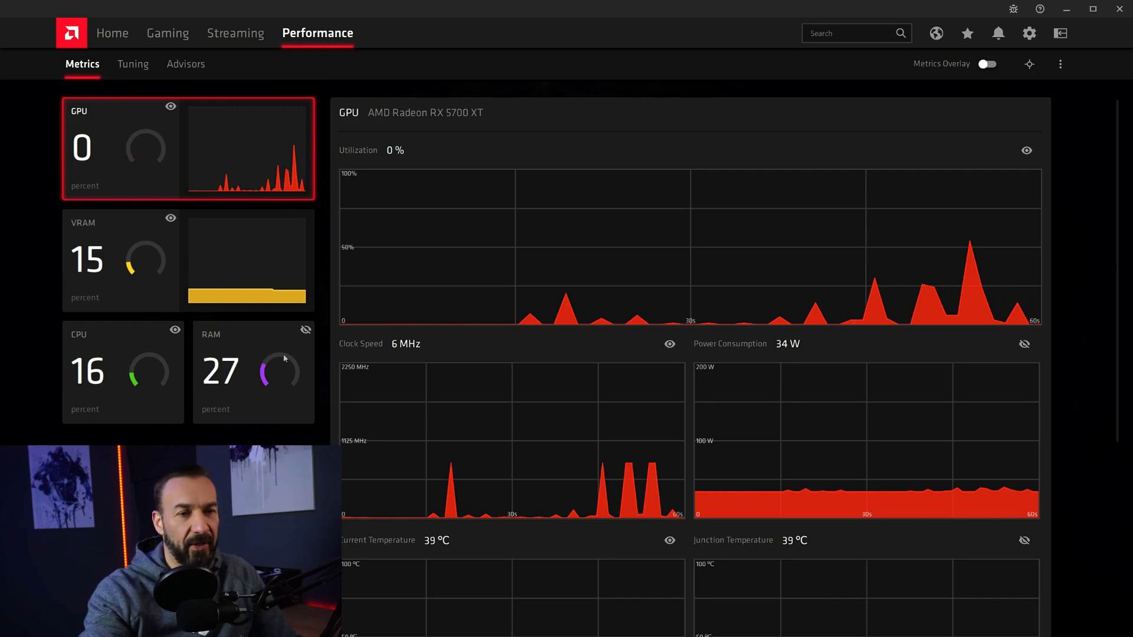
pyautogui.scroll(-3)
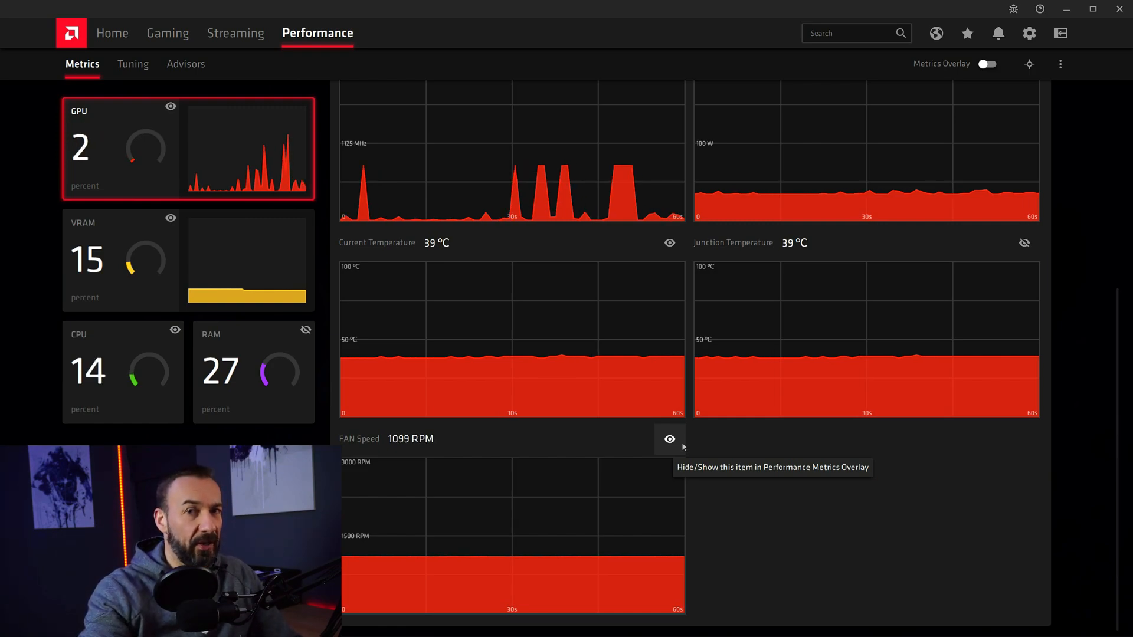
pyautogui.click(986, 64)
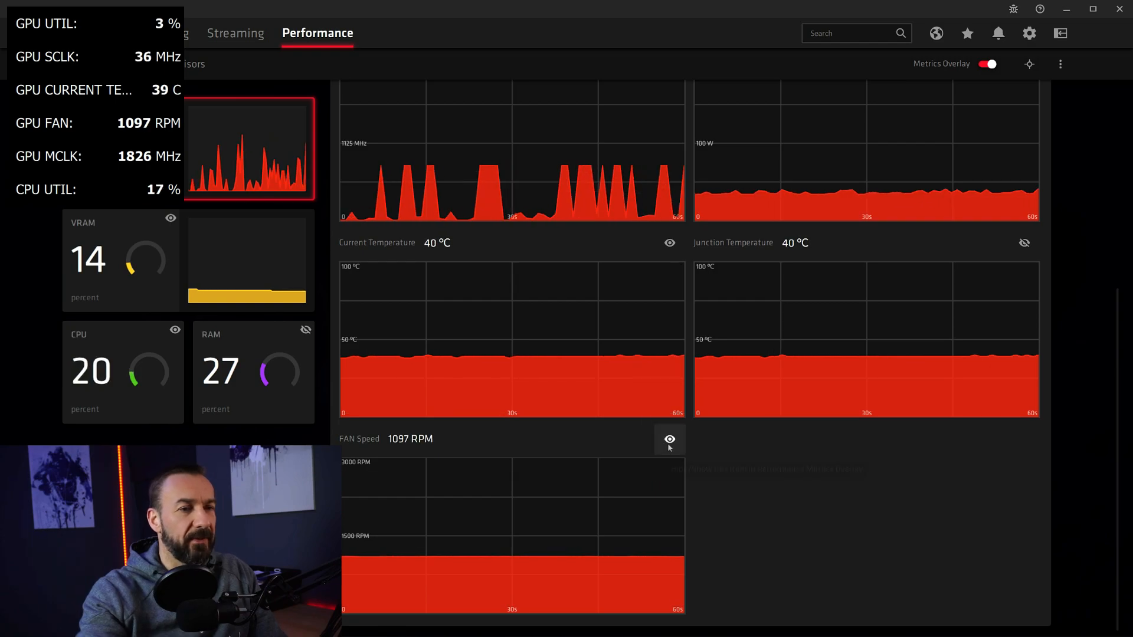
pyautogui.click(669, 439)
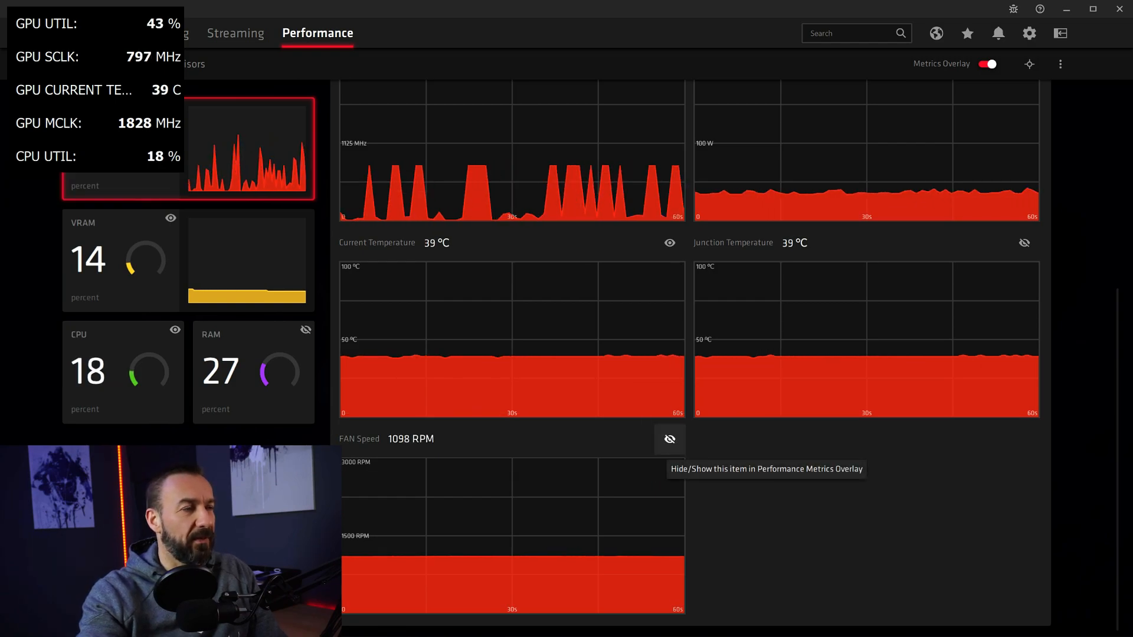
pyautogui.click(669, 438)
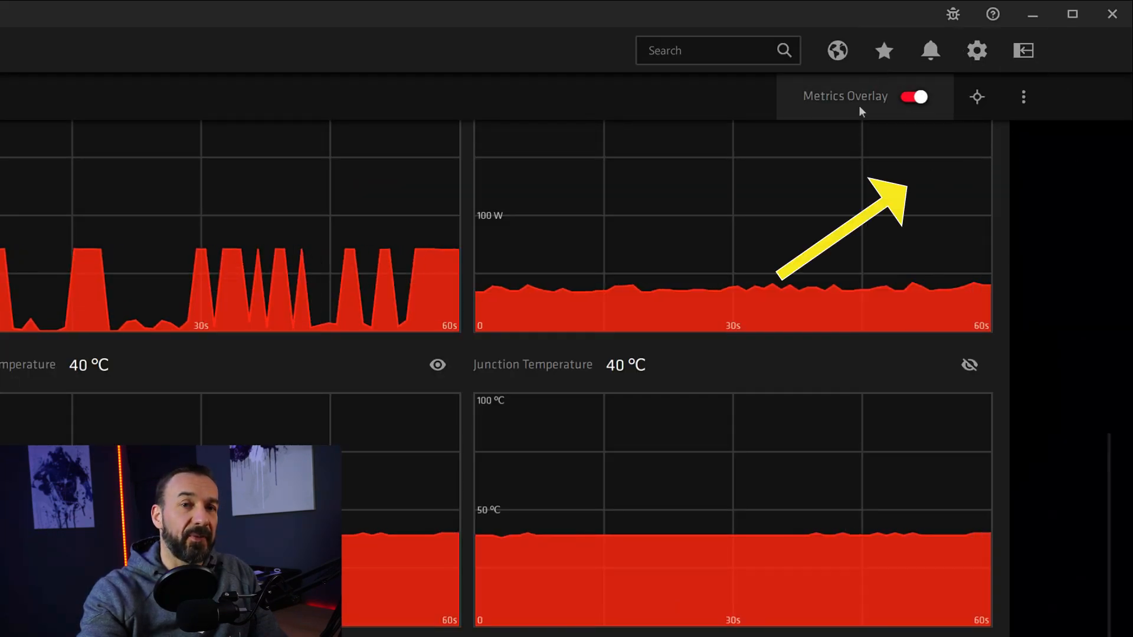
# In Metrics Settings, raise overlay size to 200% and keep the location Custom.
pyautogui.click(1023, 96)
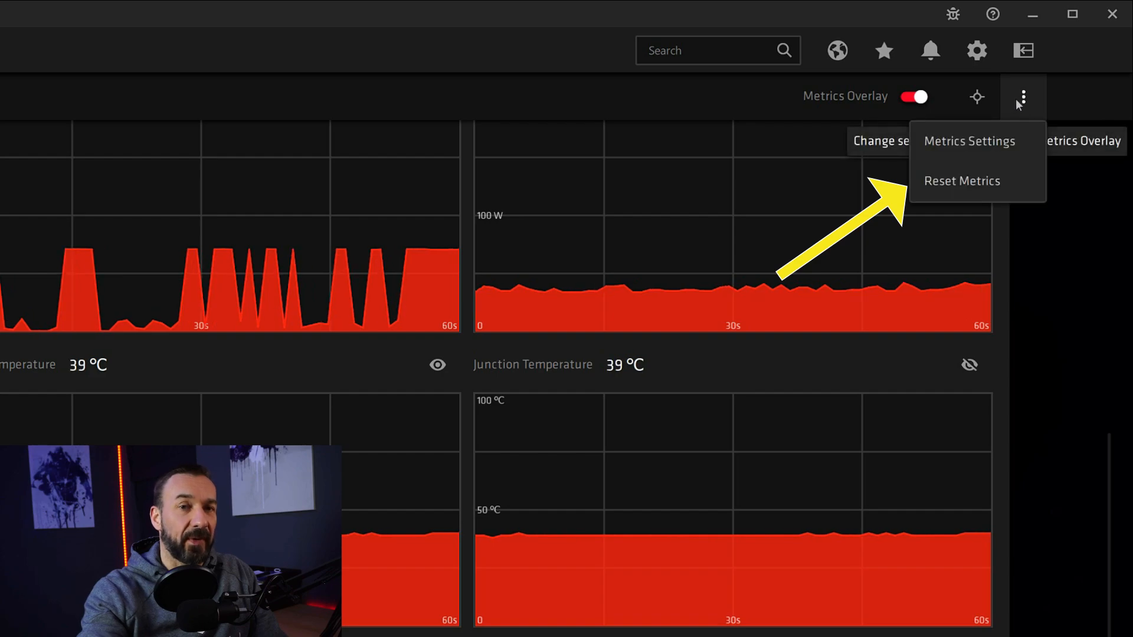
pyautogui.click(968, 141)
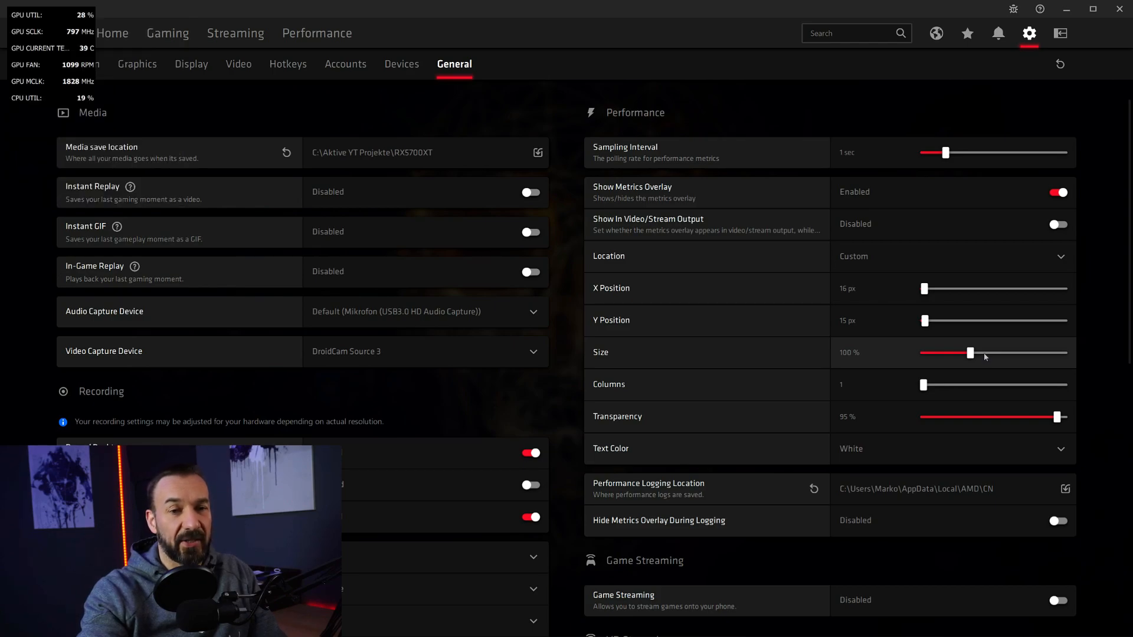
pyautogui.moveTo(1063, 349)
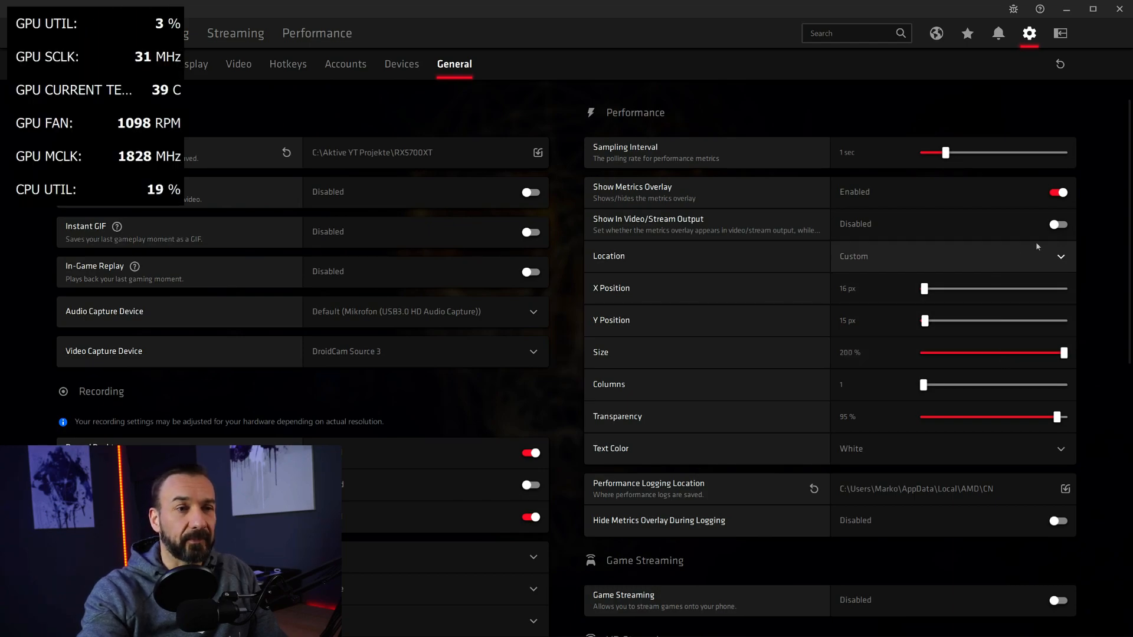
pyautogui.click(952, 256)
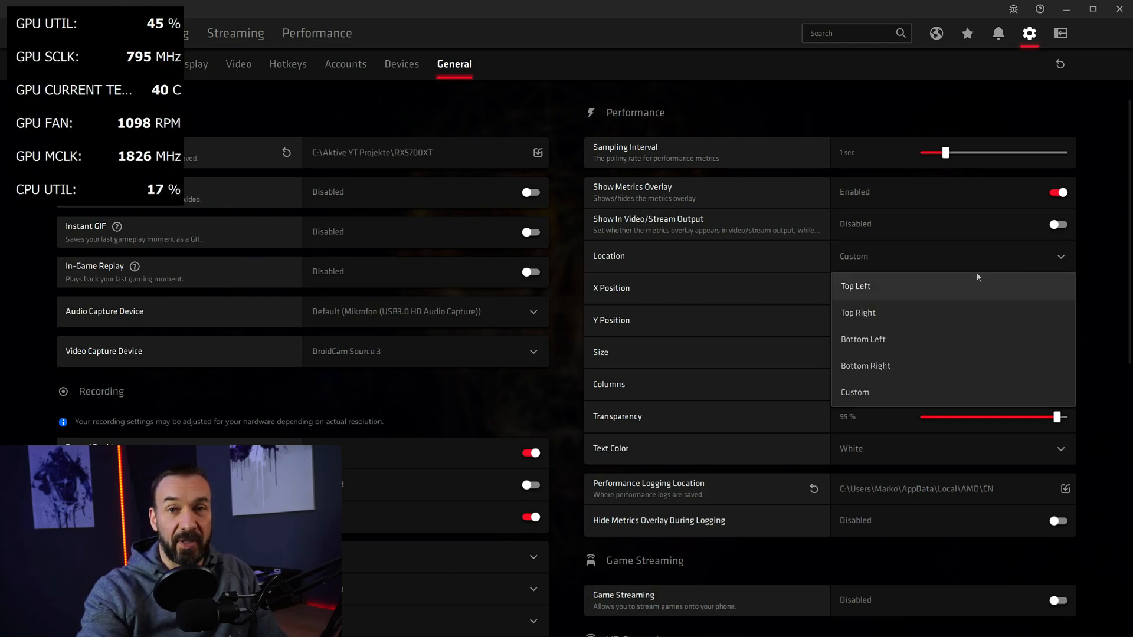
pyautogui.moveTo(940, 290)
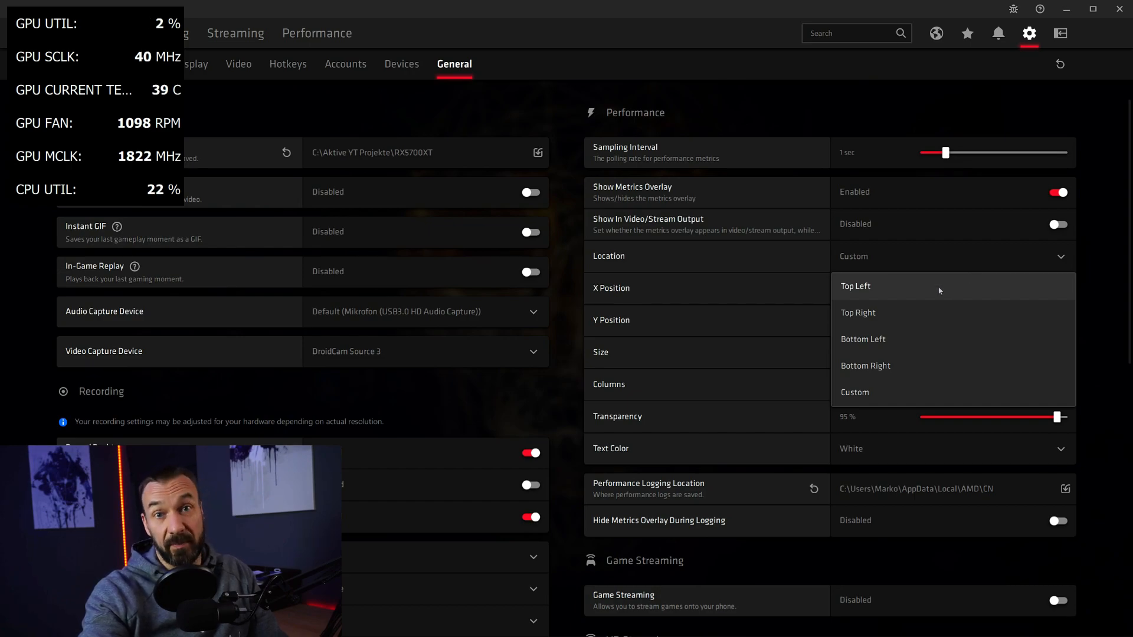
pyautogui.moveTo(918, 405)
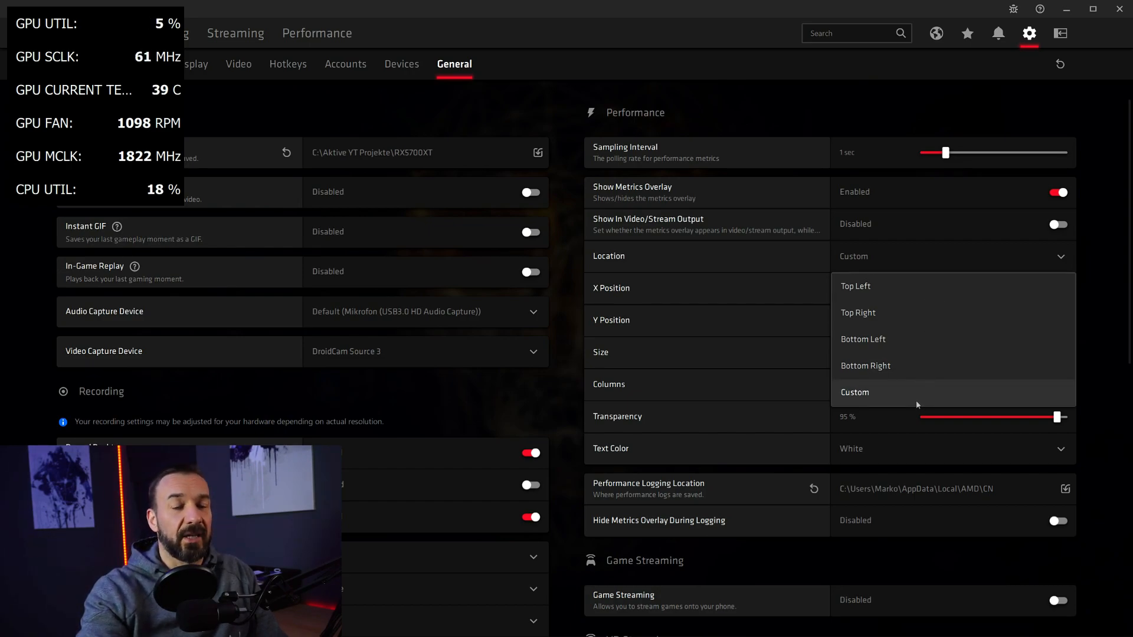
pyautogui.click(855, 392)
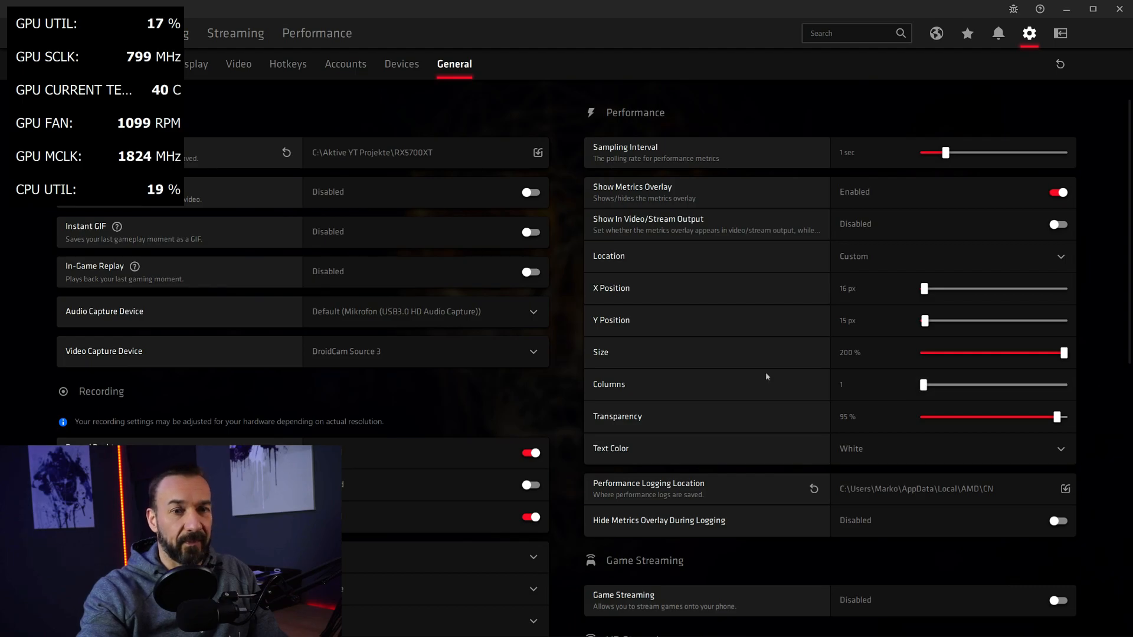
pyautogui.scroll(-3)
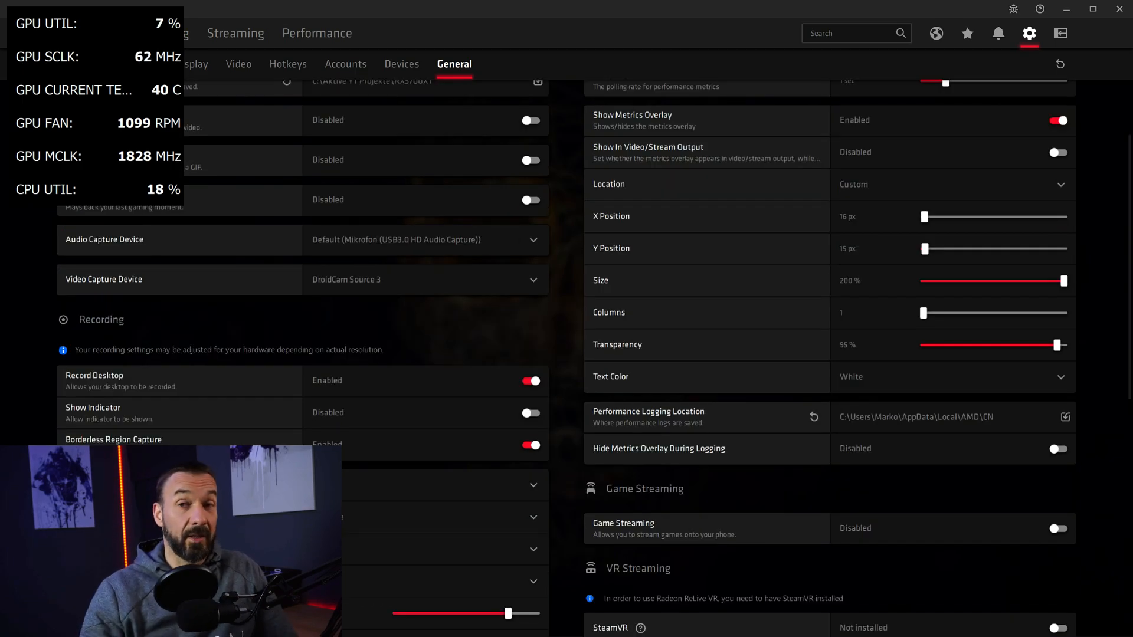